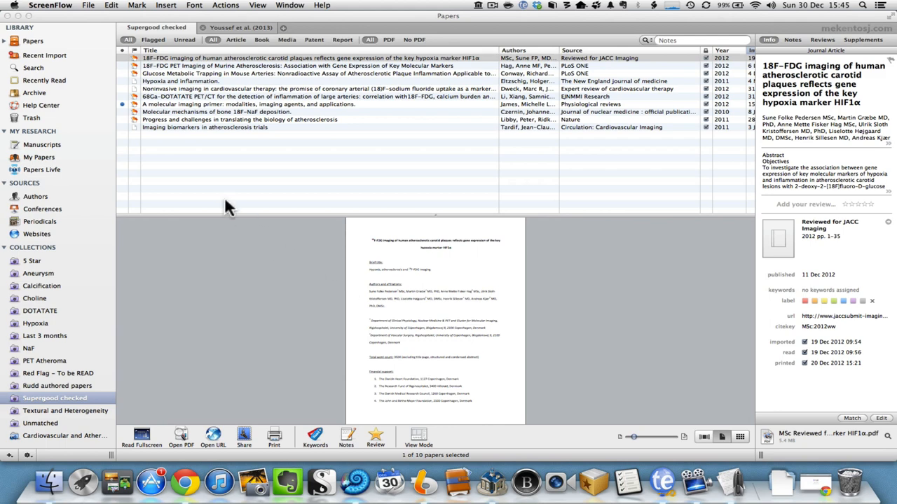
mouse_move(87, 73)
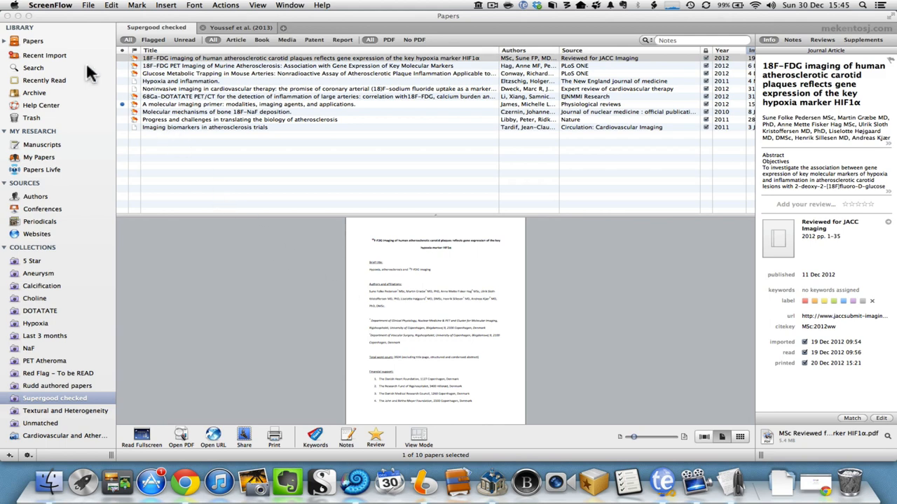
mouse_move(63, 28)
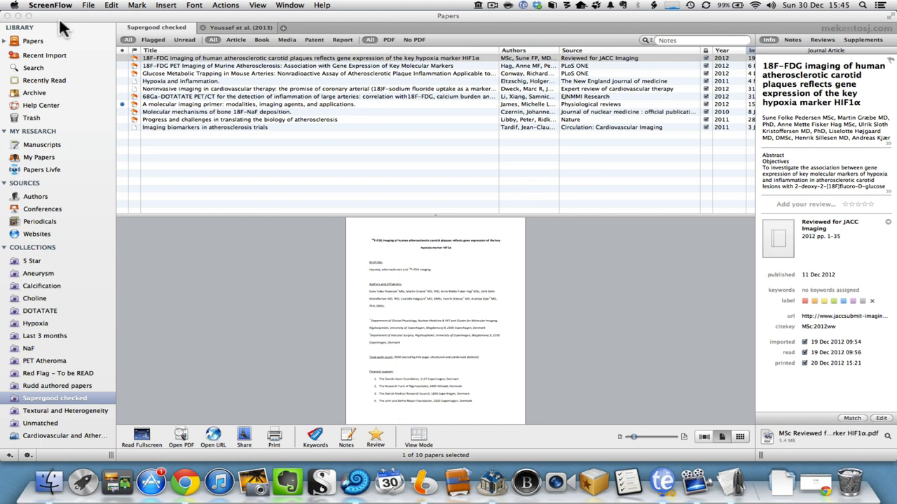
- Show the About Papers window with version 2.4.6 and acknowledgements
click(40, 6)
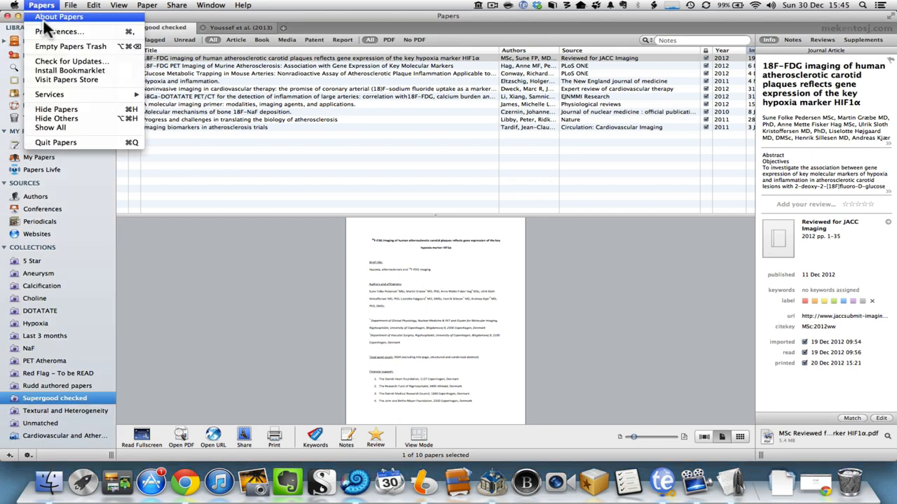
click(59, 17)
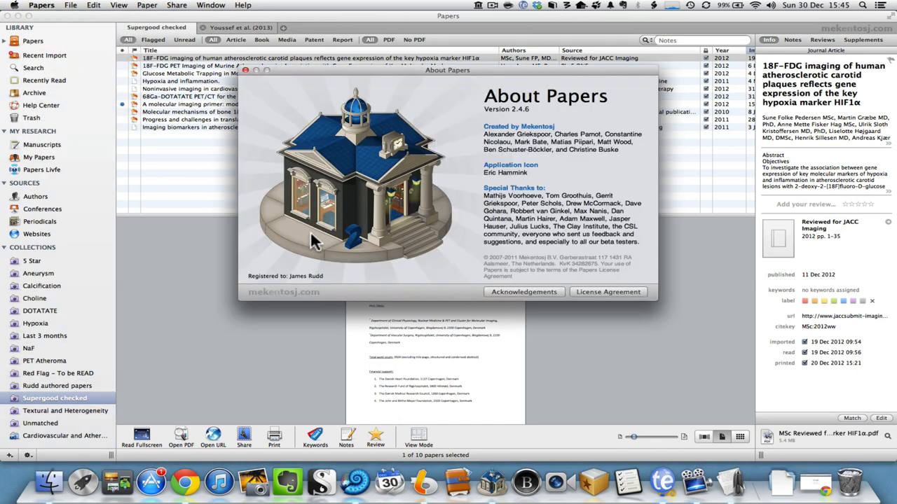
mouse_move(446, 255)
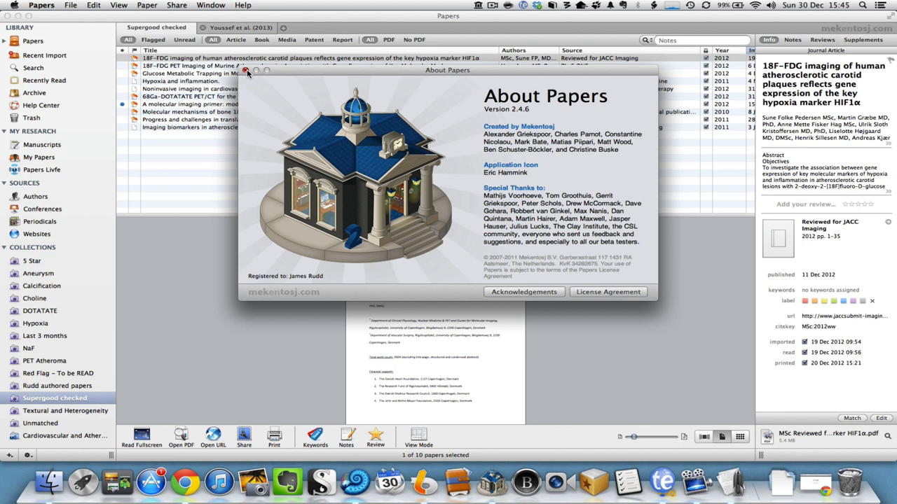
- Dismiss the About window, returning to the Supergood checked collection's paper list
click(246, 70)
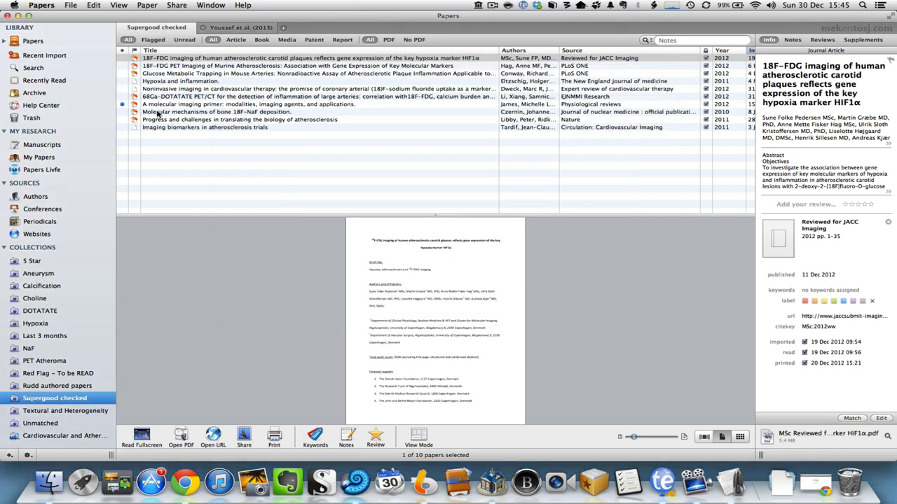
mouse_move(57, 221)
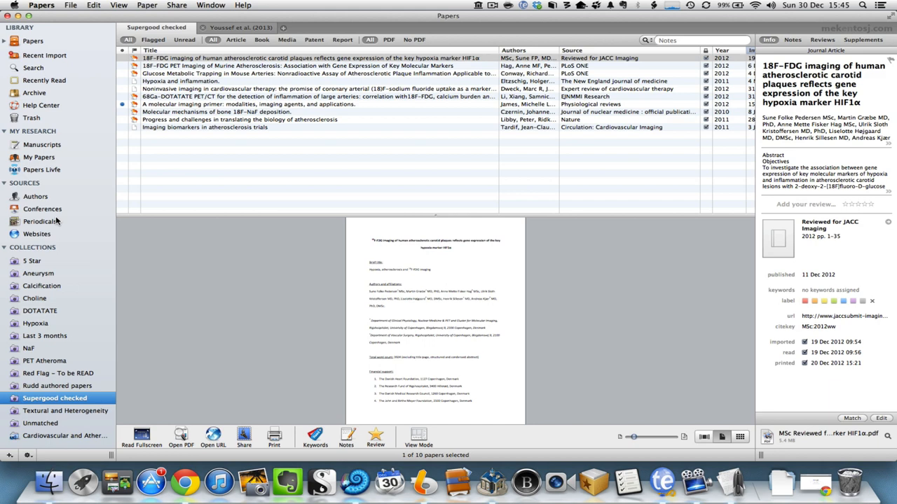
mouse_move(29, 283)
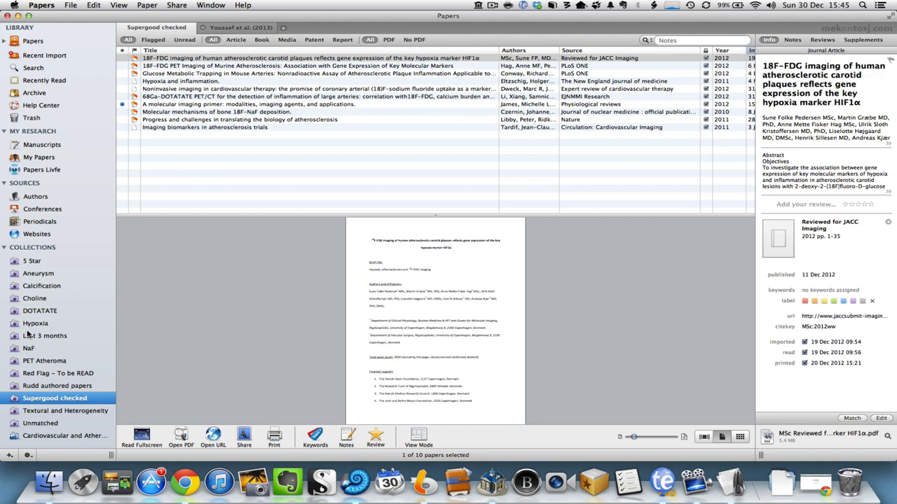
mouse_move(61, 357)
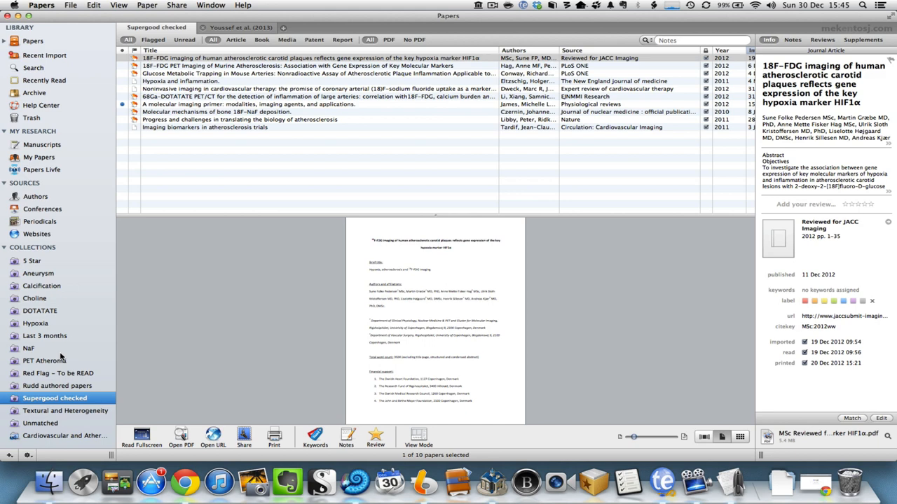
mouse_move(31, 281)
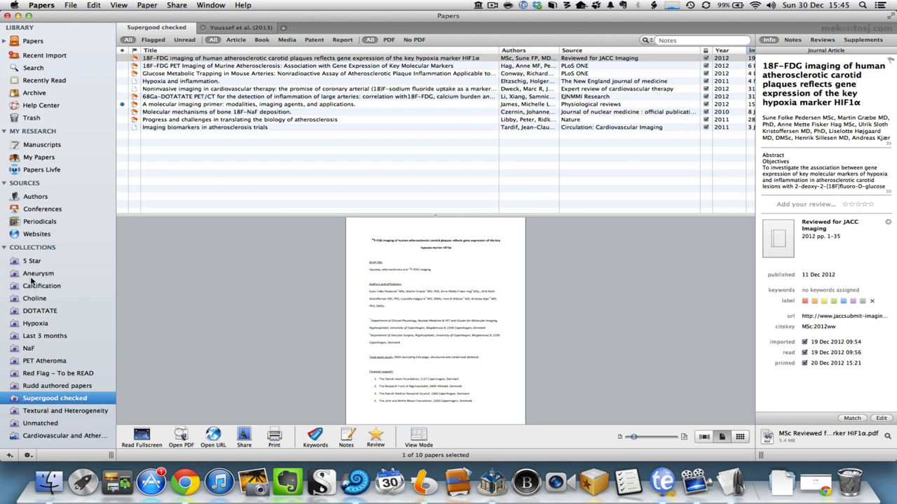
- Browse the Aneurysm and 5 Star collections, then list the Choline collection's 15 papers
click(39, 273)
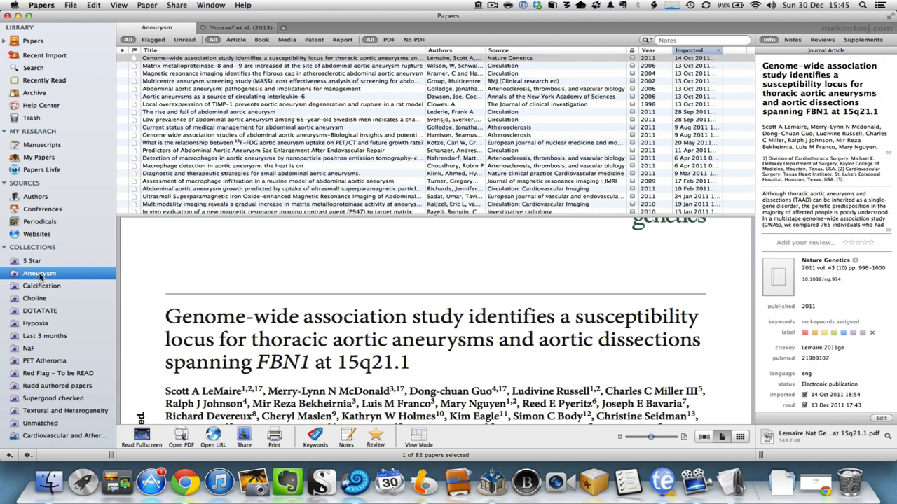
mouse_move(224, 139)
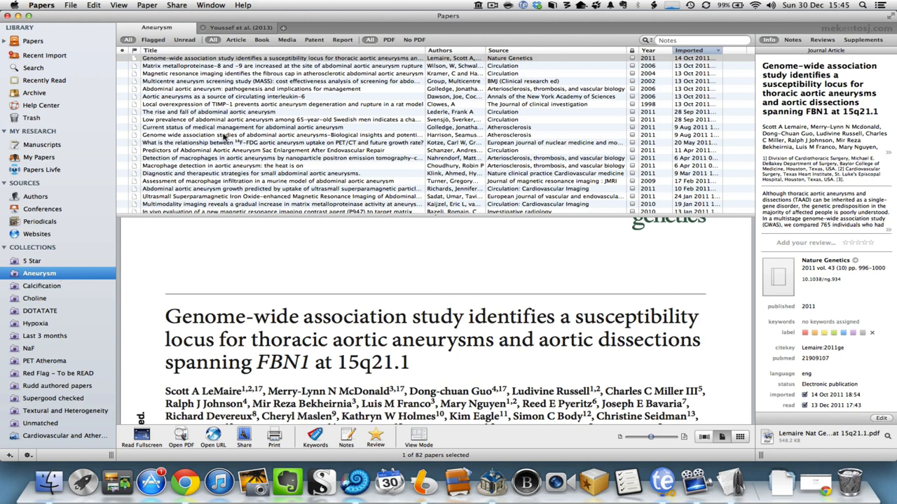
click(33, 260)
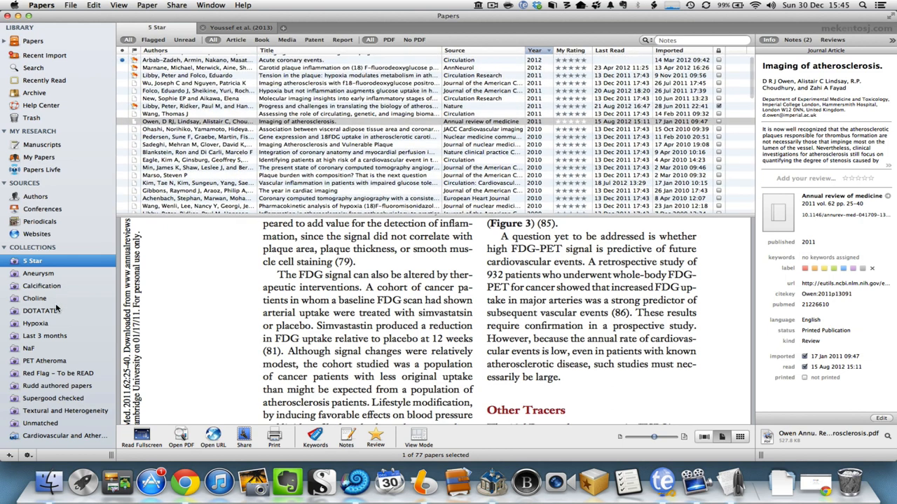
click(35, 297)
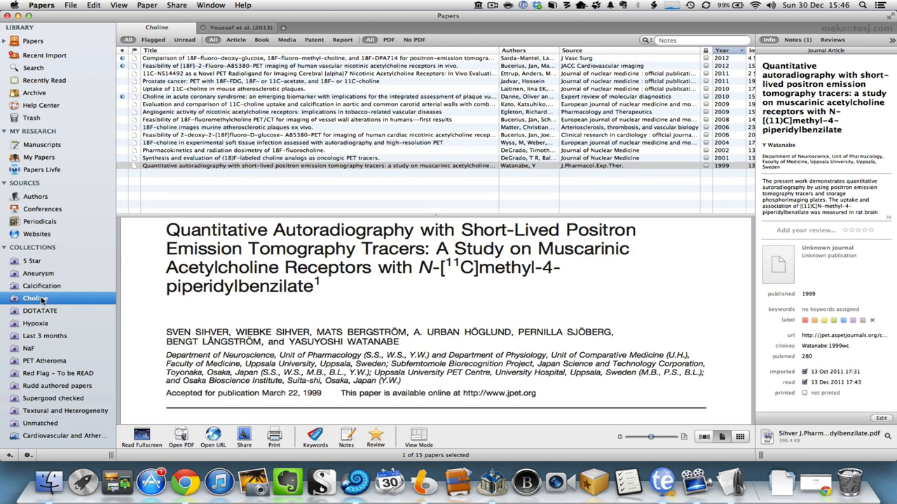
double_click(35, 297)
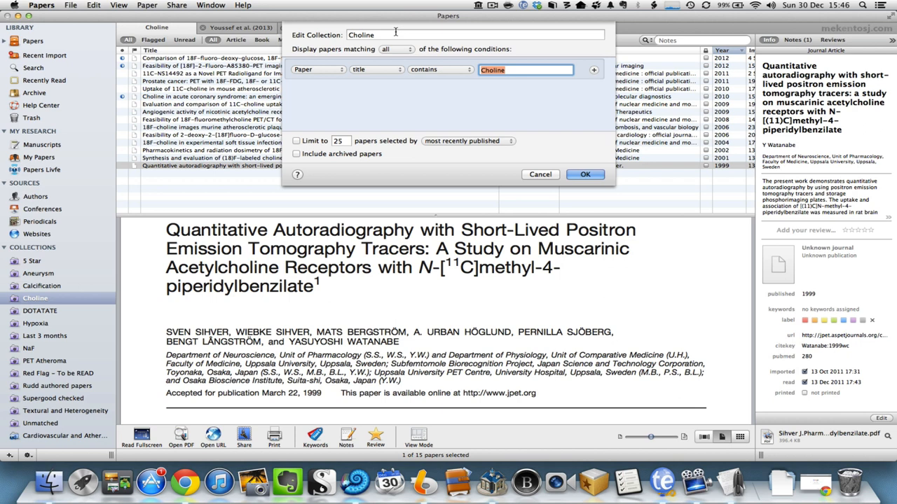
mouse_move(342, 98)
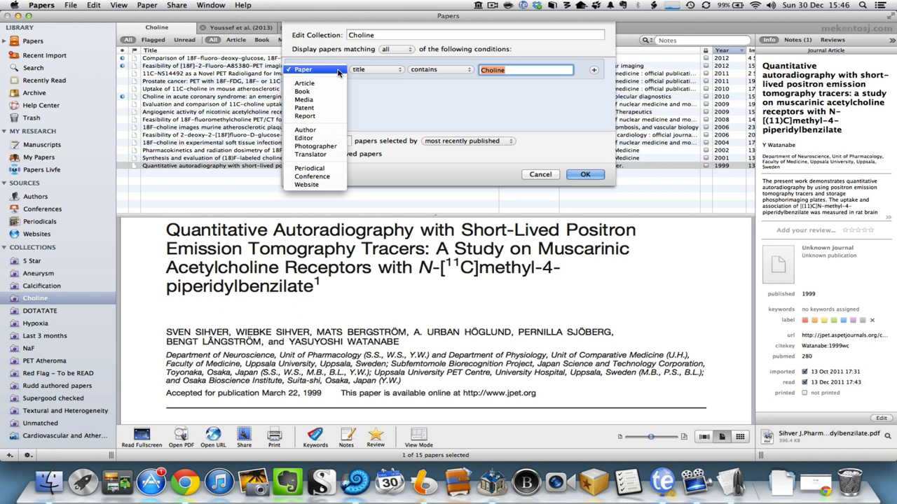
click(303, 70)
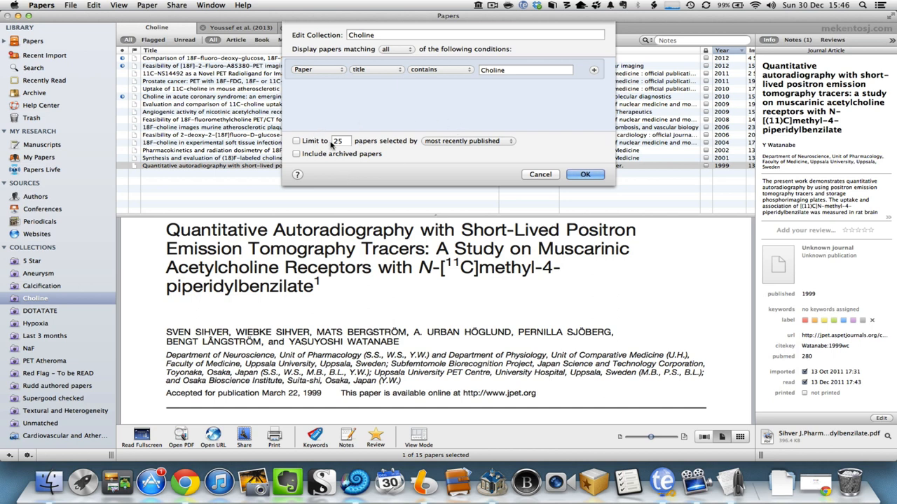
mouse_move(586, 173)
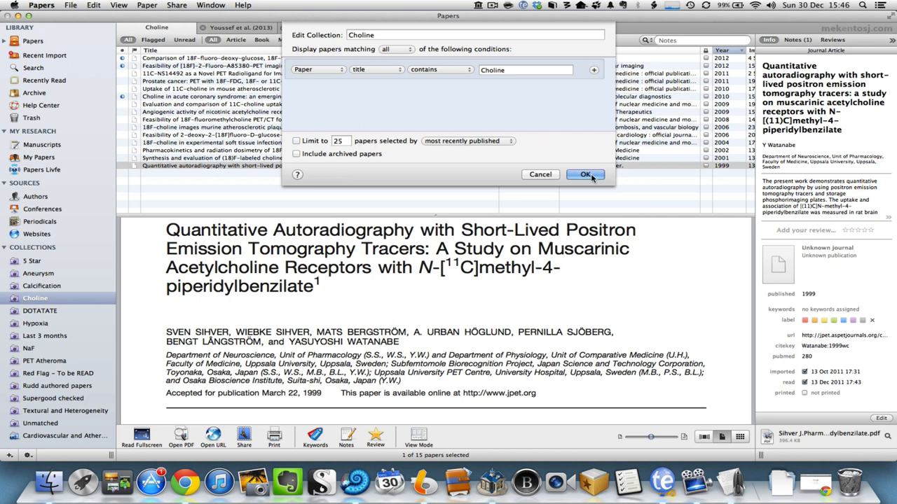
click(586, 174)
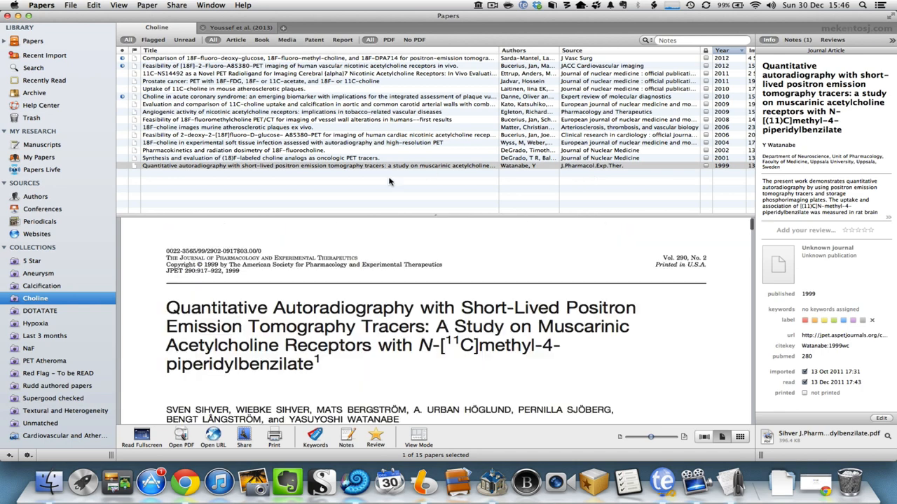
- Review the Calcification rule title contains 'calci' and confirm it, listing its 176 papers
click(42, 285)
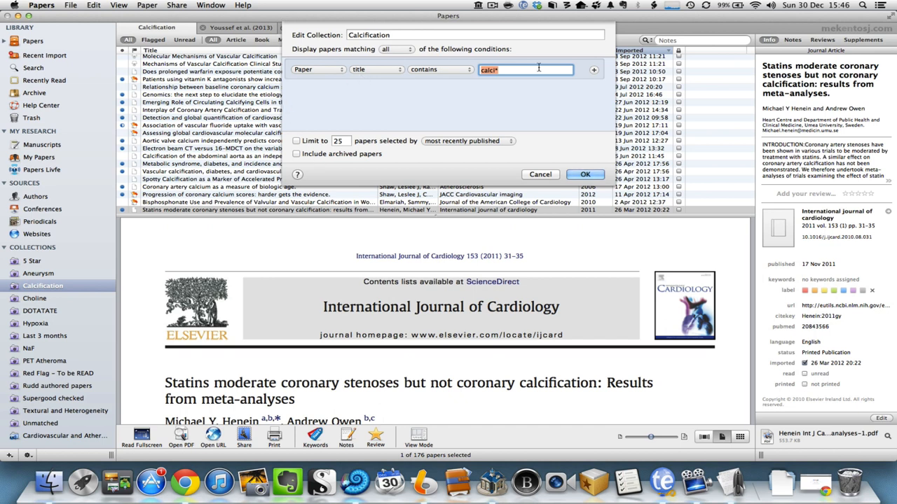
mouse_move(505, 70)
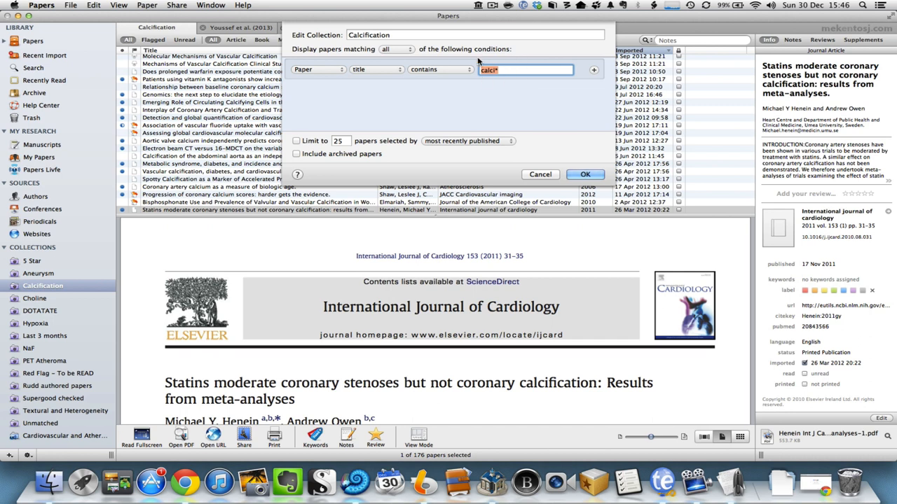
mouse_move(498, 78)
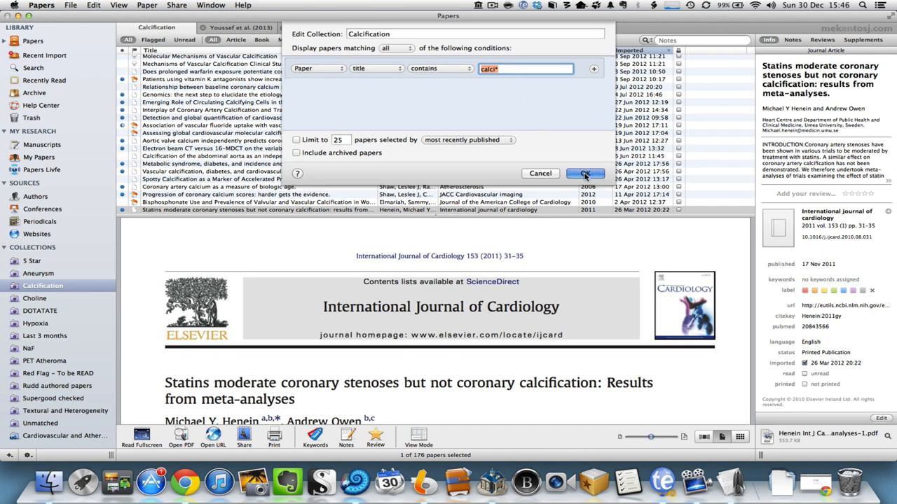
click(586, 173)
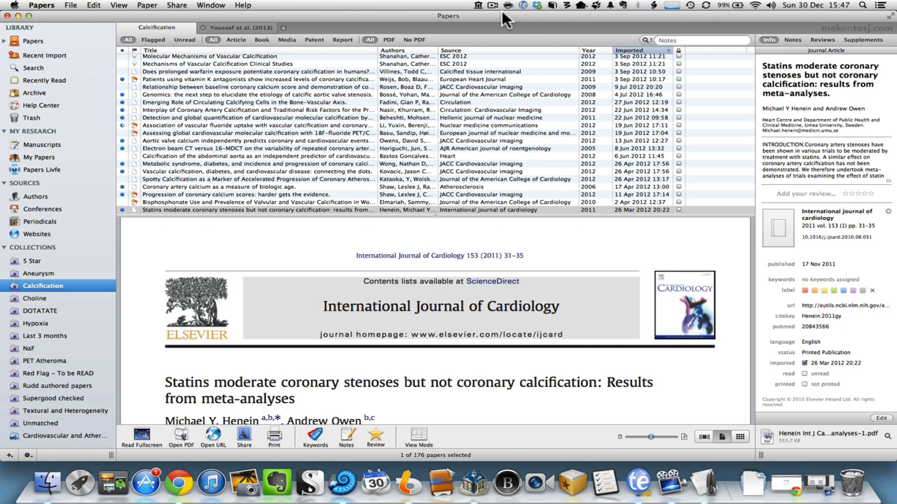
mouse_move(309, 207)
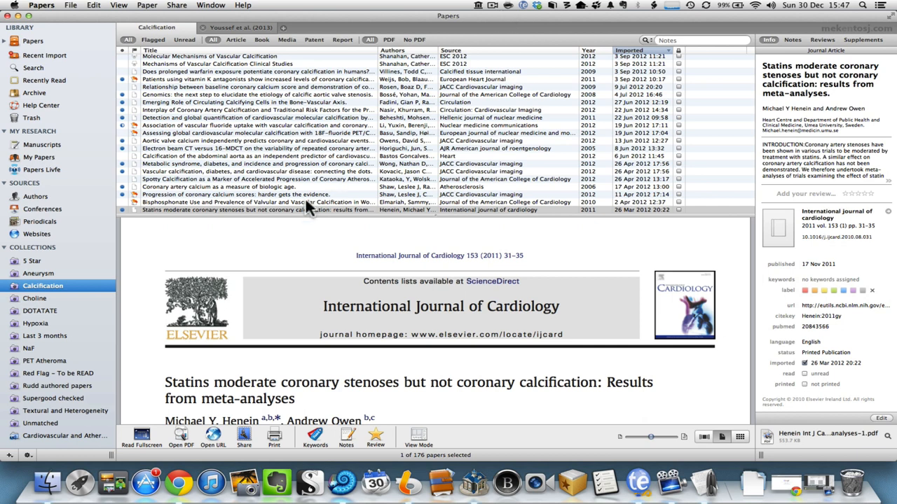